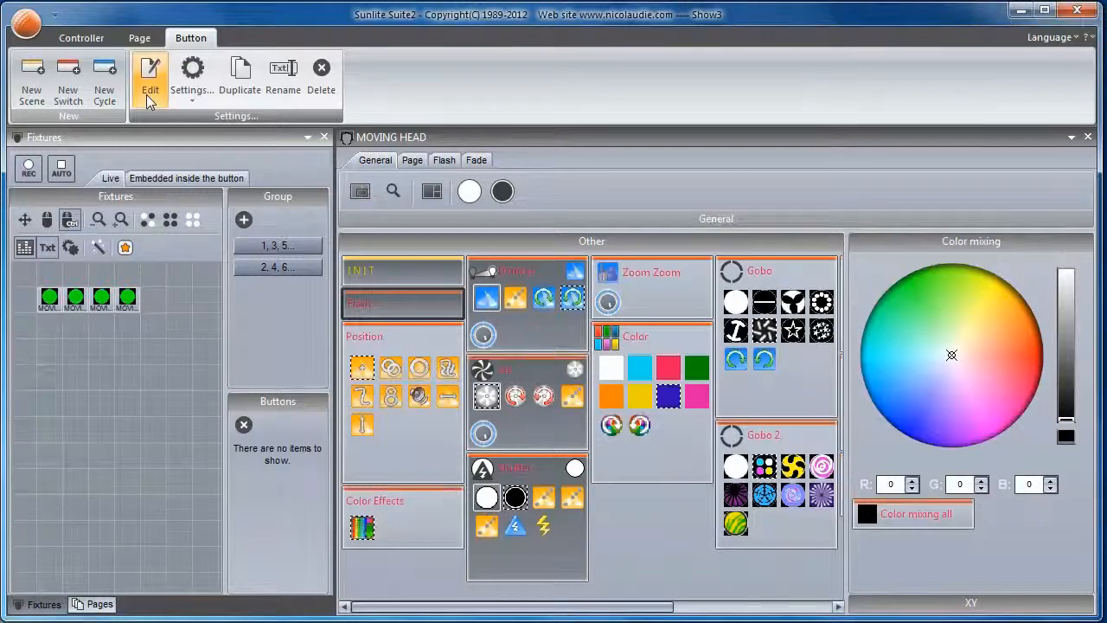
Step: Bring the Flash switch on the MOVING HEAD page into the editor
left_click(150, 69)
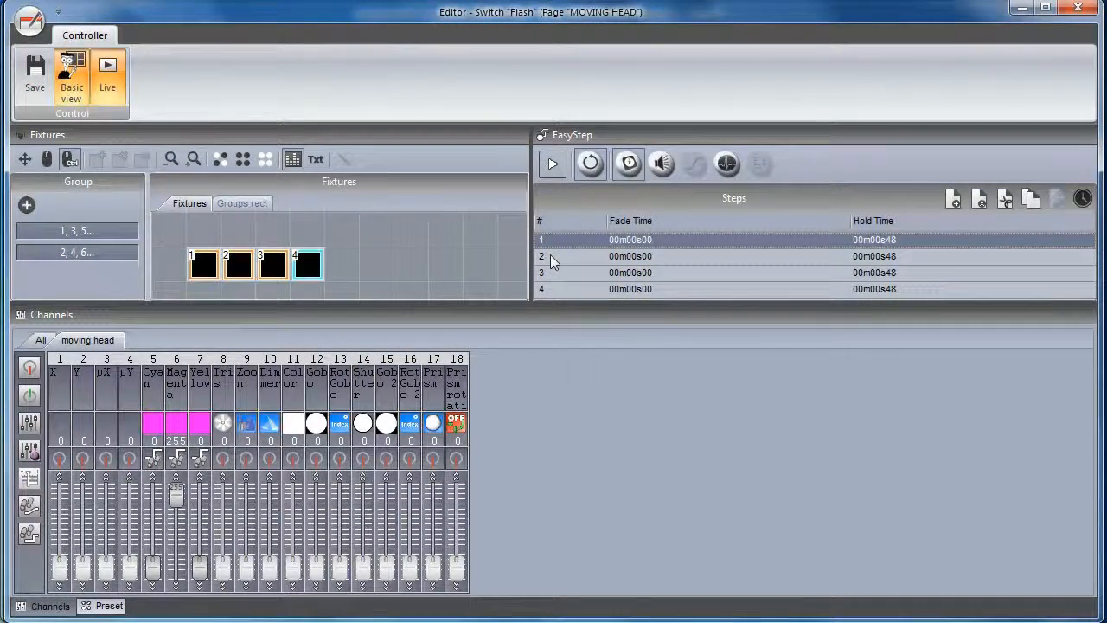
Step: Enable the EasyStep music/sound trigger so the four steps follow the beat, then save the switch
left_click(630, 274)
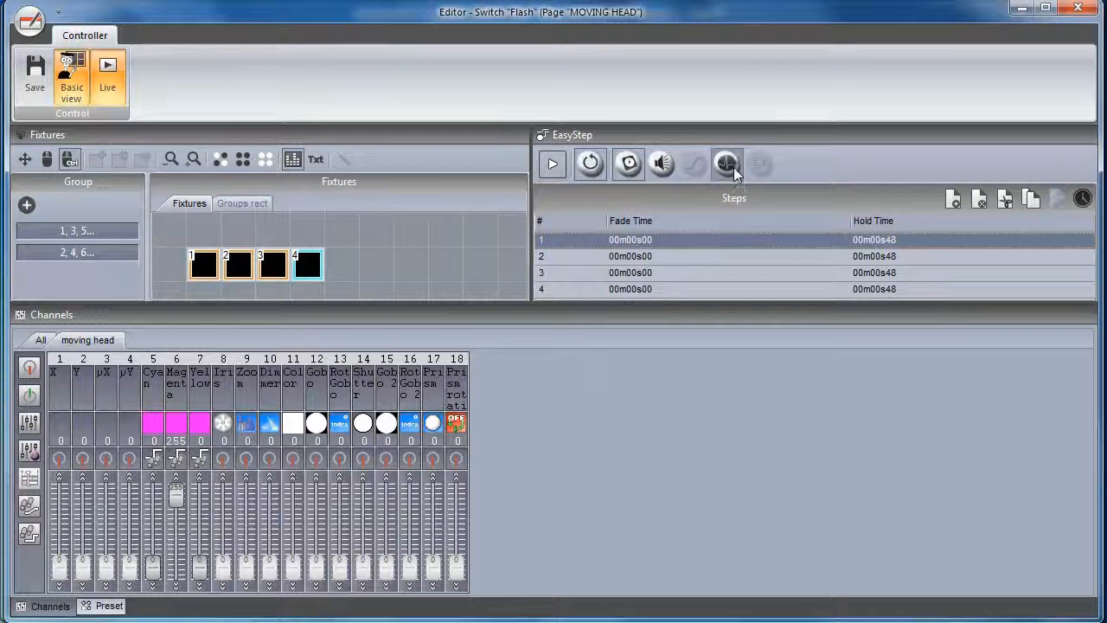
mouse_move(726, 163)
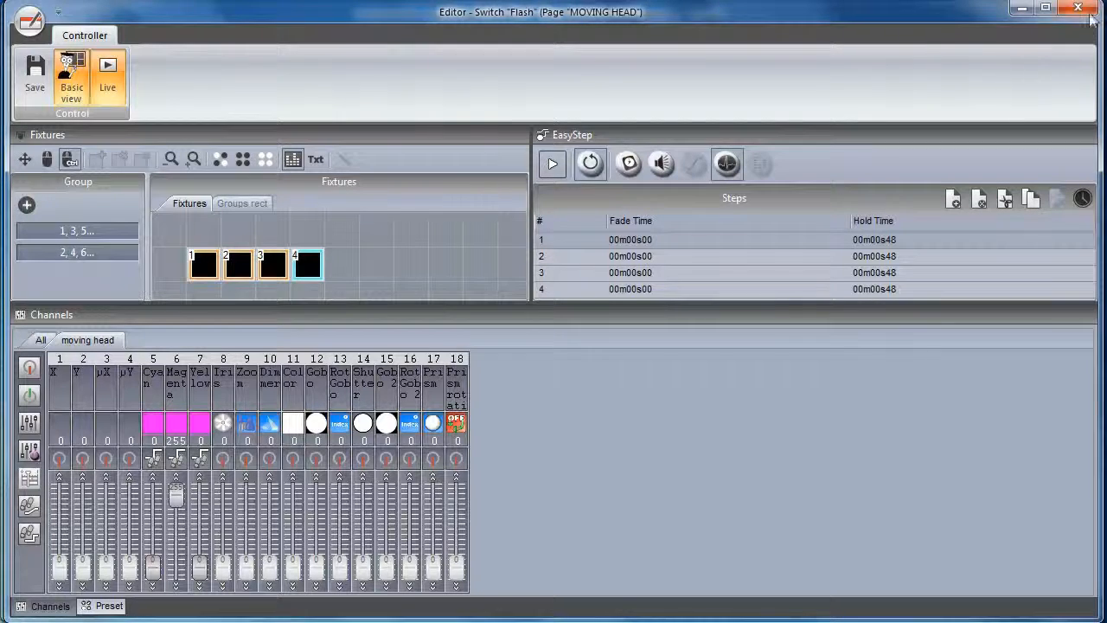
left_click(1079, 10)
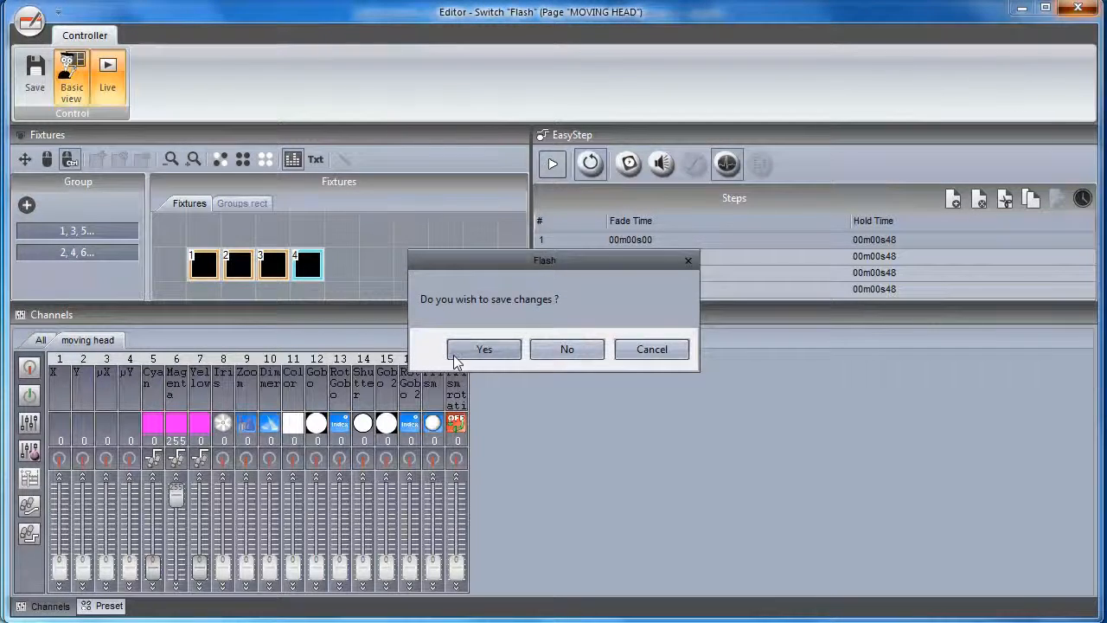
left_click(484, 350)
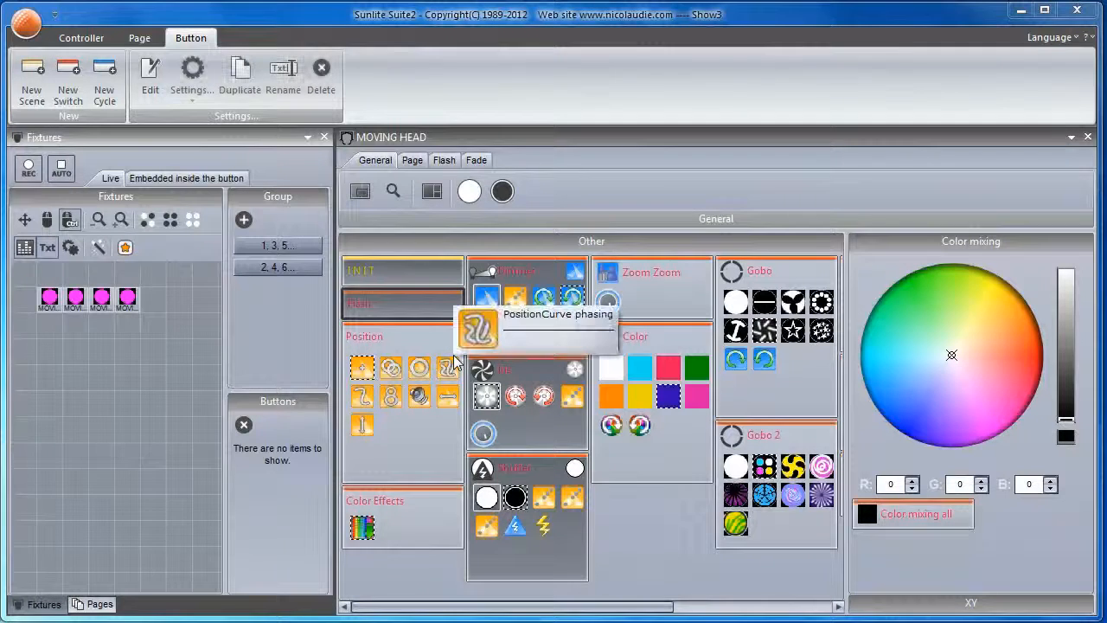
mouse_move(93, 43)
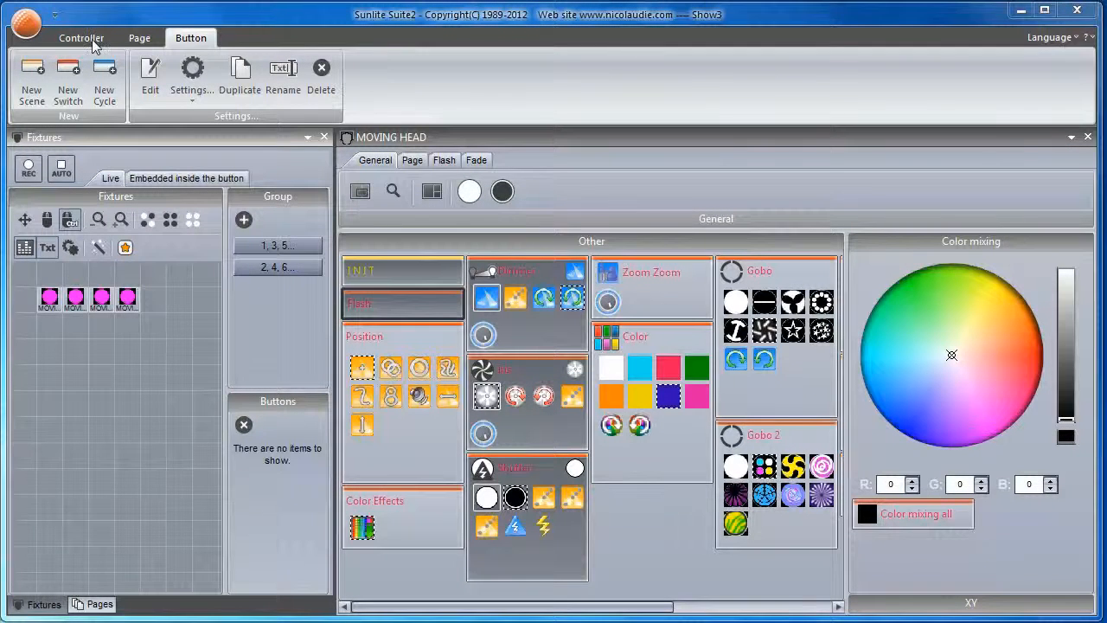
Step: From the Controller tab, switch on Sound to light so the Audio Analyzer shows a live signal
left_click(79, 38)
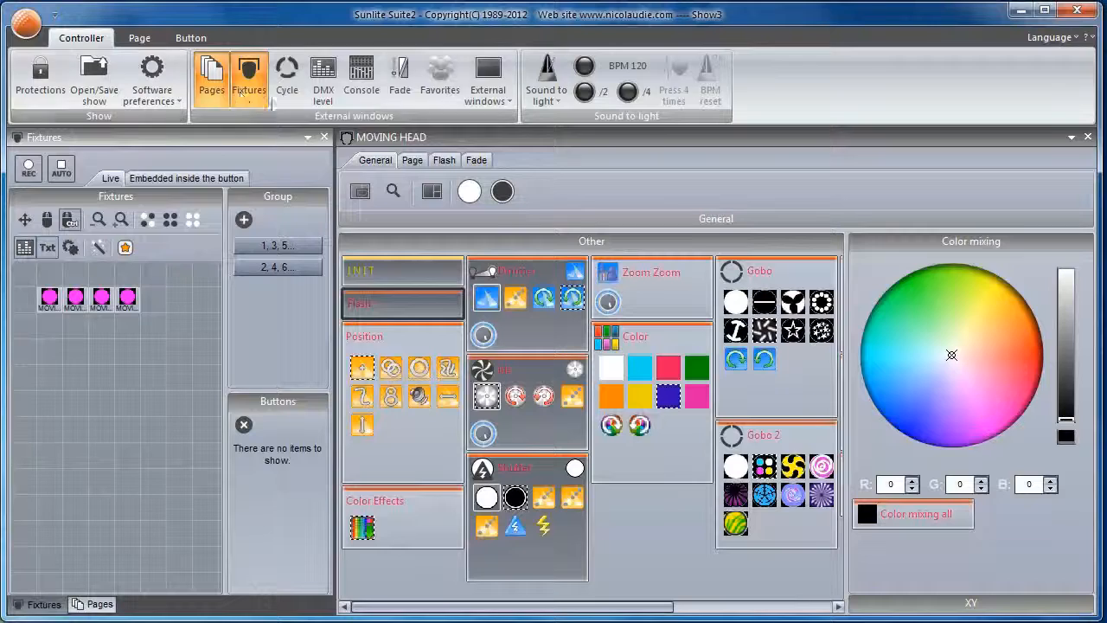
mouse_move(547, 78)
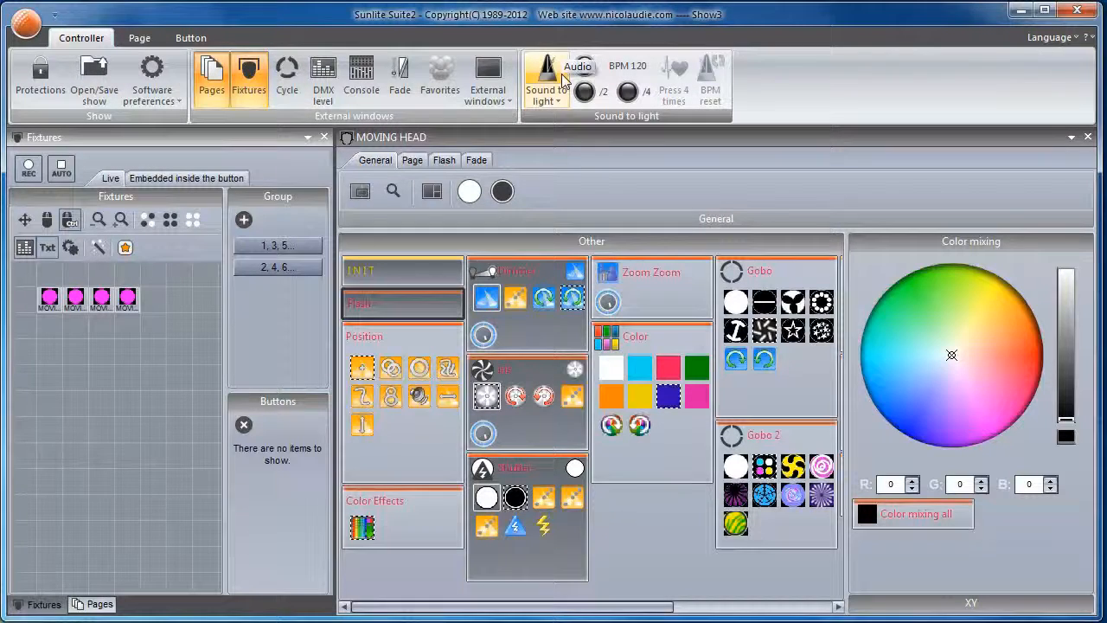
left_click(540, 78)
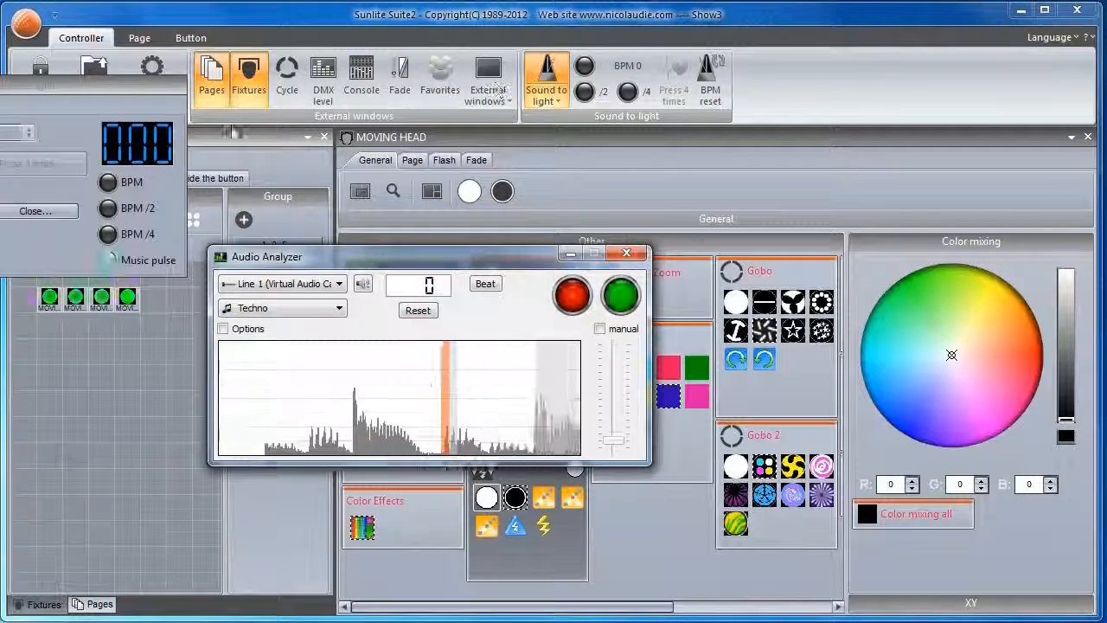